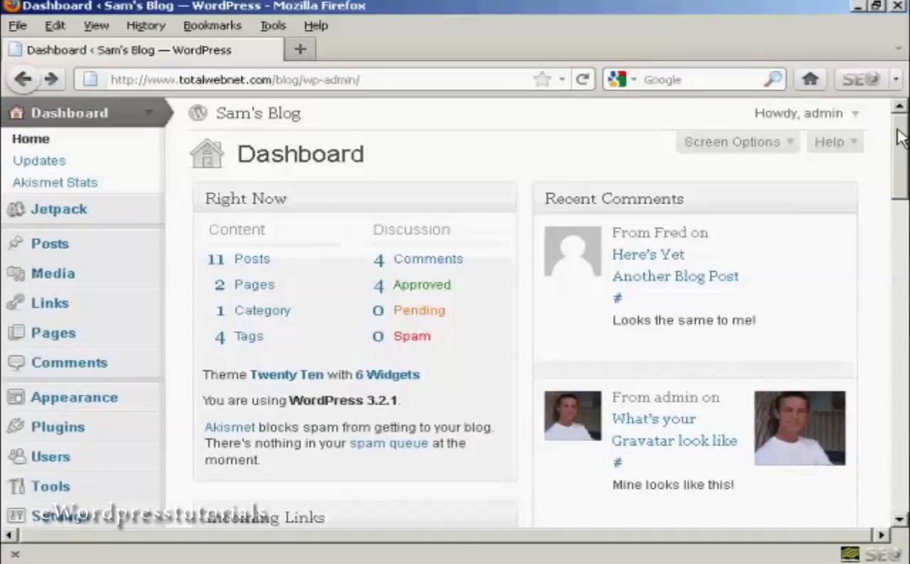
Step: Open the Trash (1) comments list under Recent Comments to see Jane's trashed comment
scroll("down", 3)
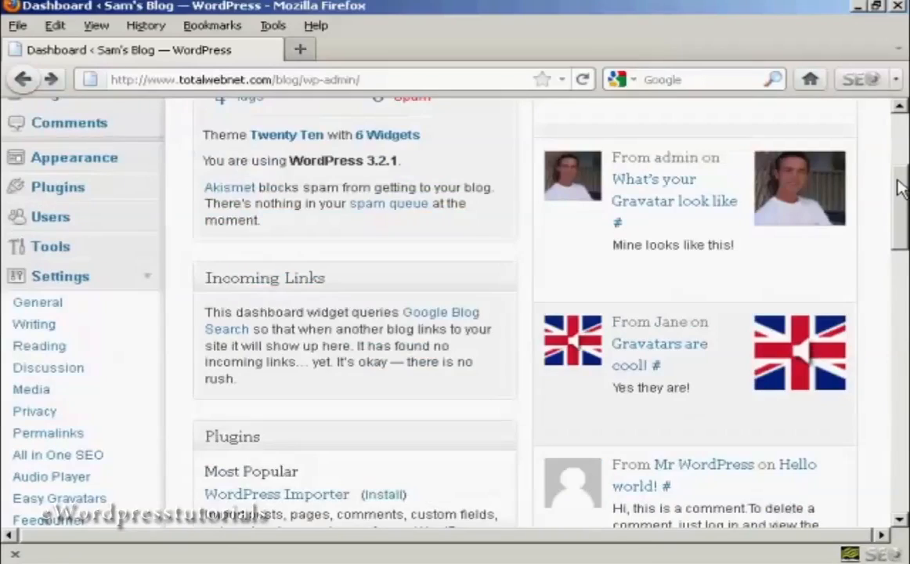
scroll("down", 3)
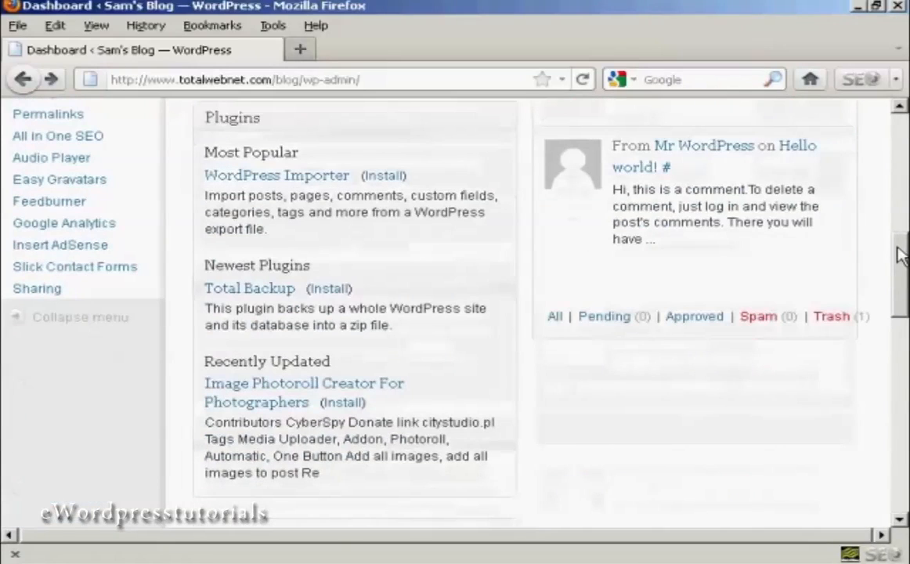
mouse_move(823, 351)
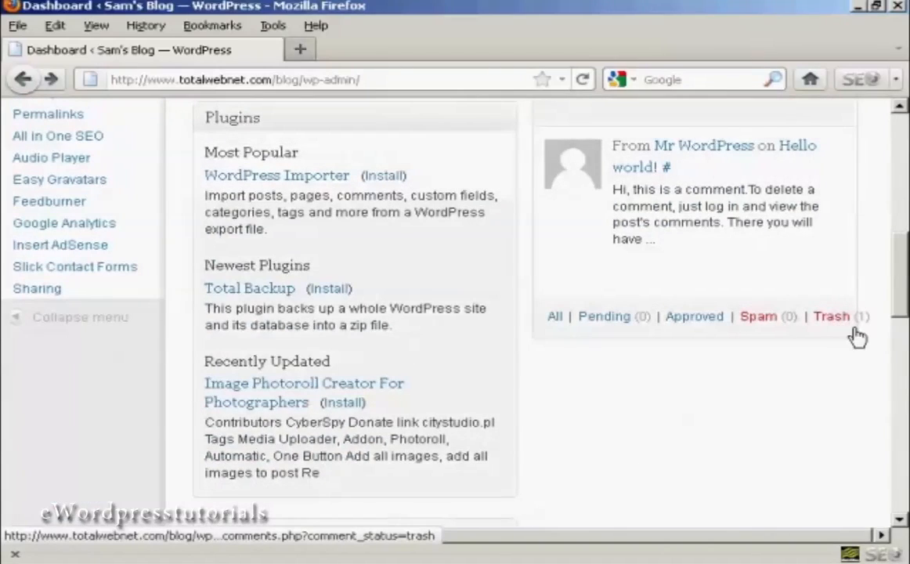
mouse_move(872, 335)
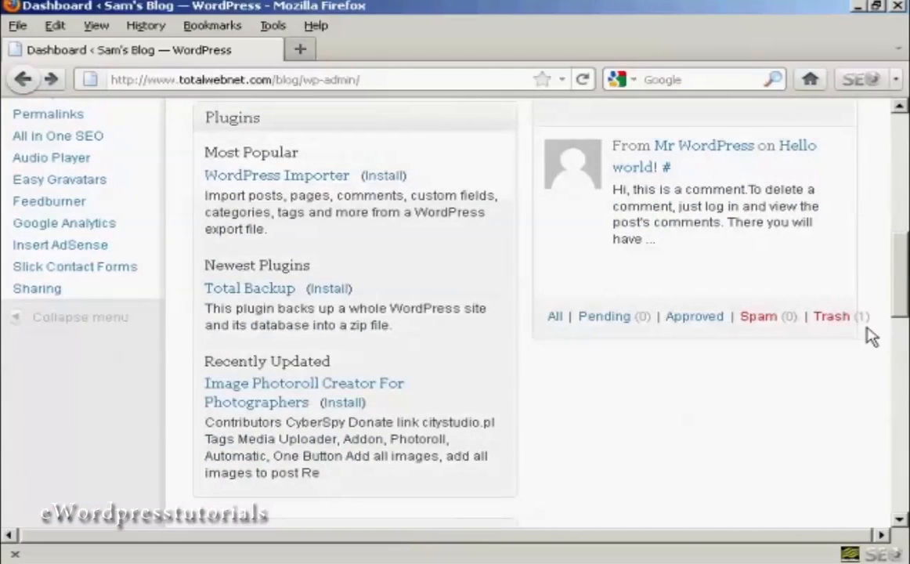
mouse_move(831, 316)
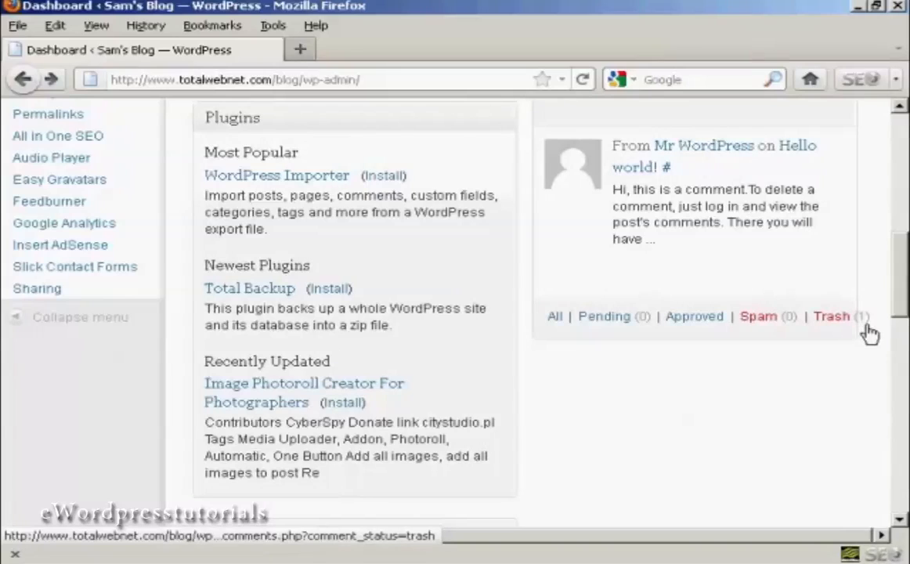
mouse_move(838, 327)
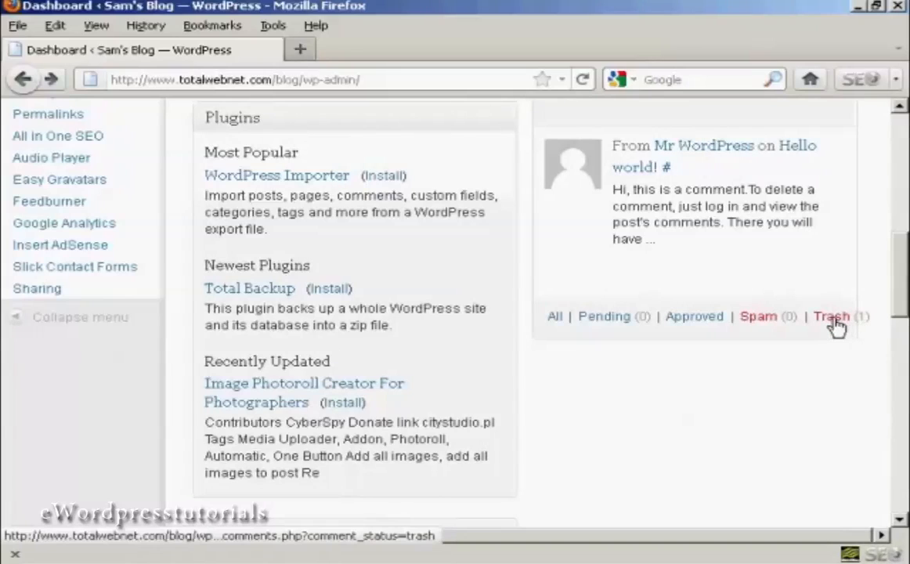
left_click(832, 316)
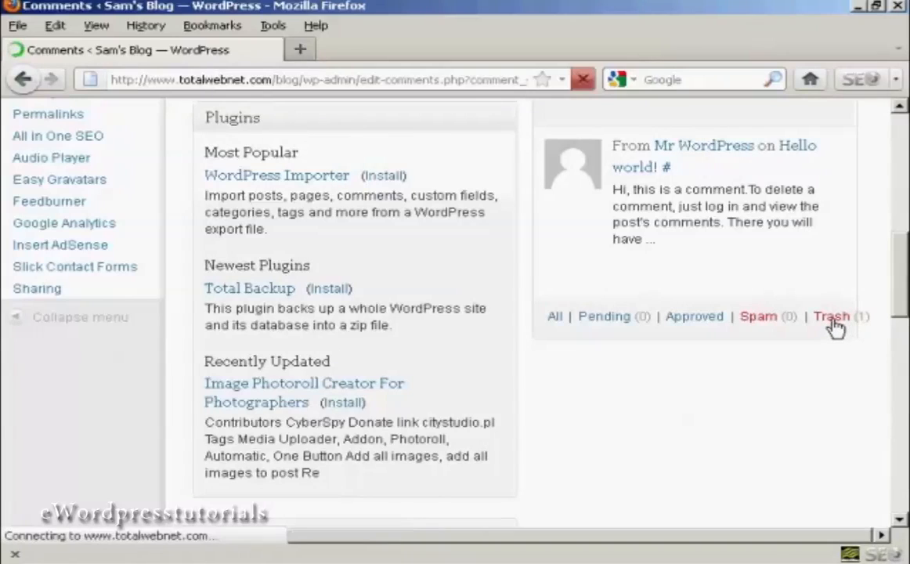
left_click(830, 316)
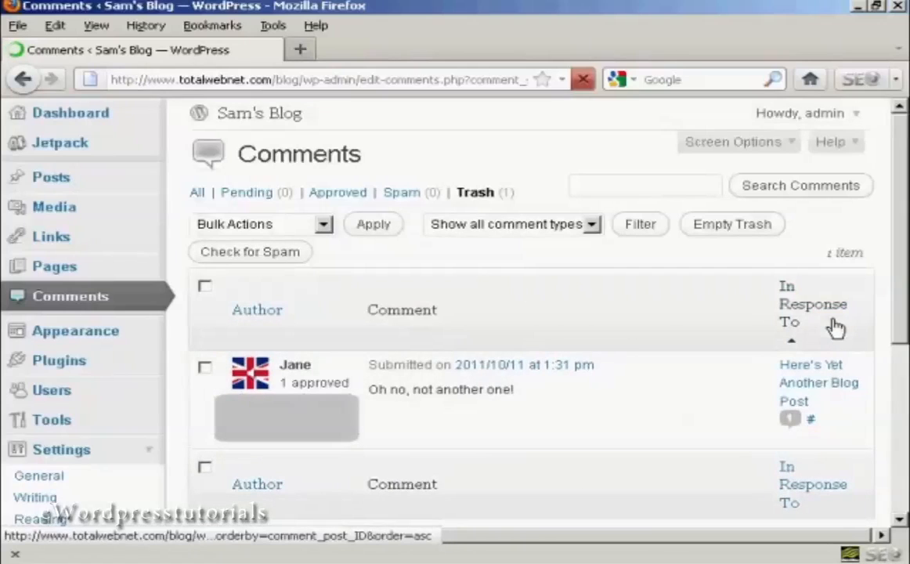
scroll("down", 3)
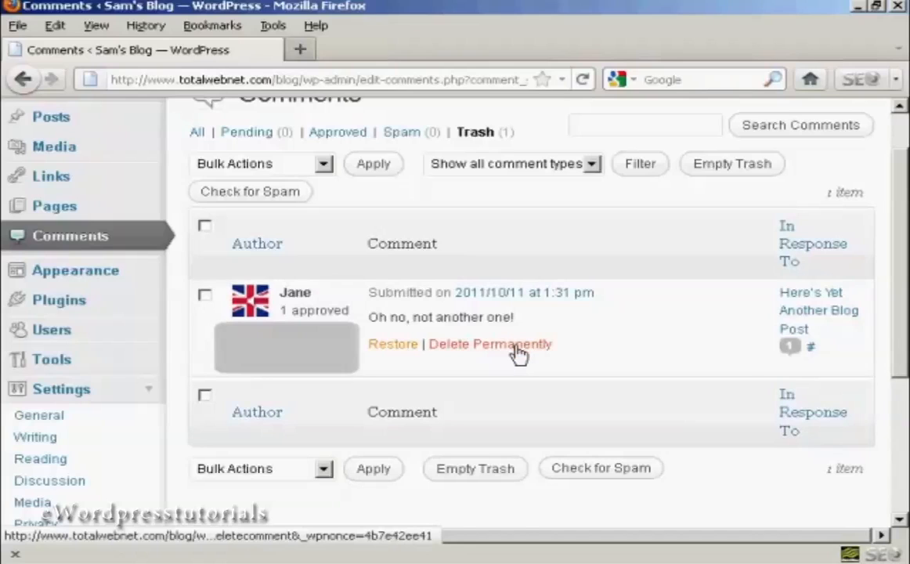
Step: Delete Jane's trashed comment permanently, leaving Trash at 0 items
left_click(490, 344)
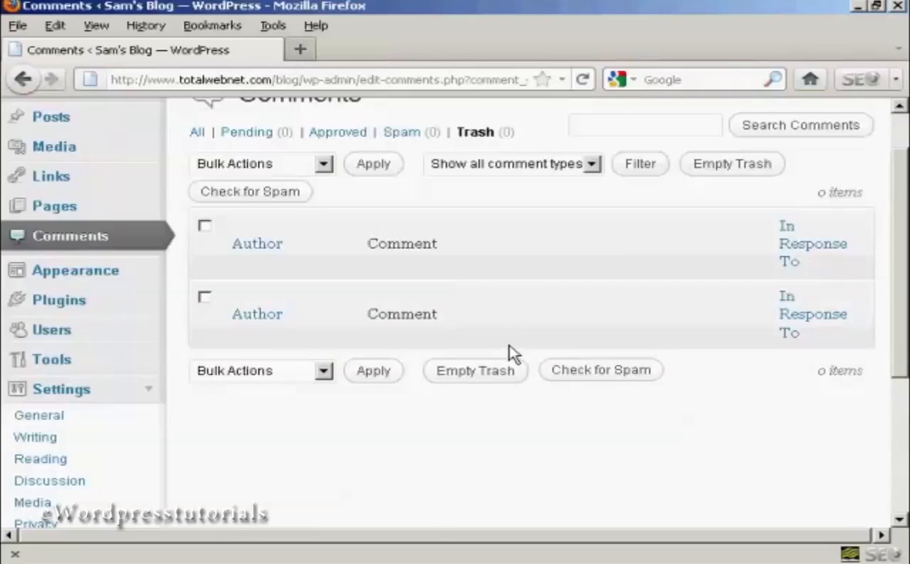
mouse_move(210, 235)
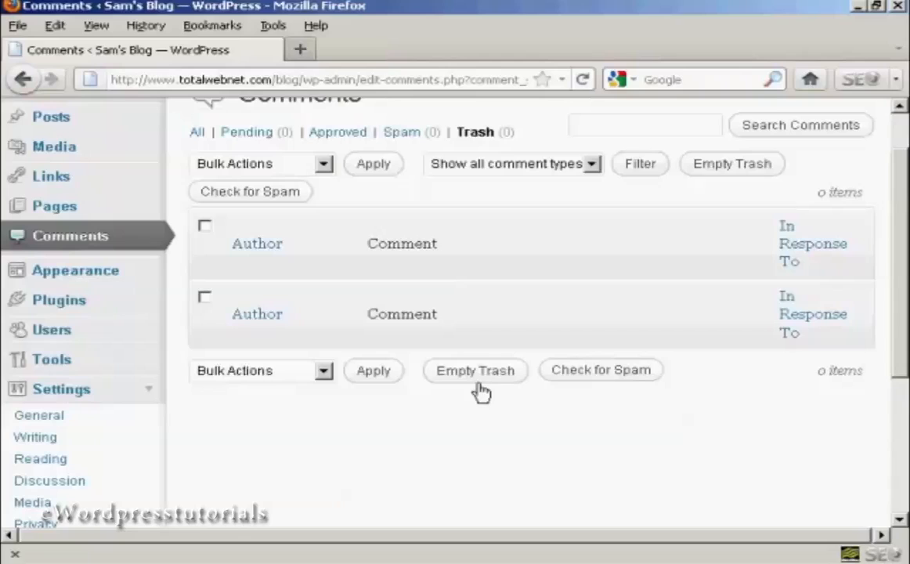
mouse_move(566, 450)
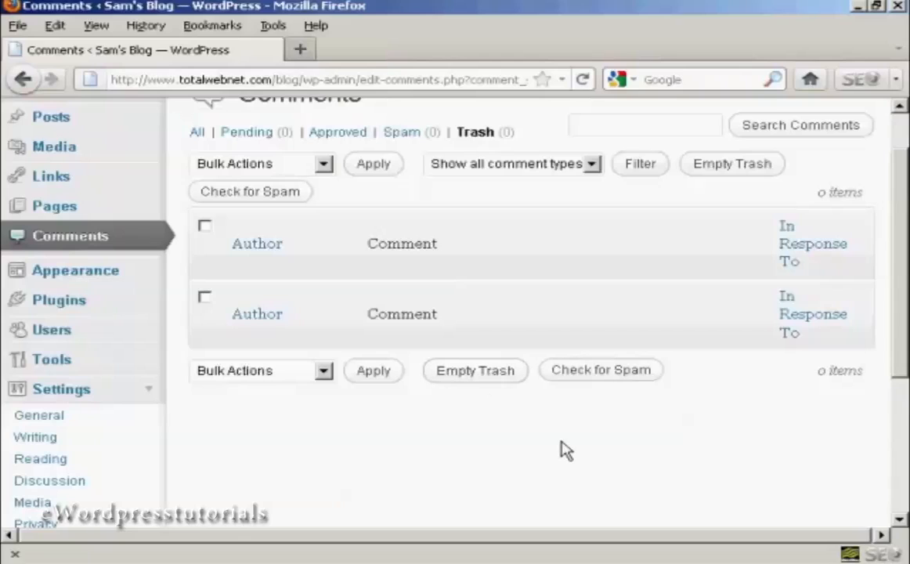